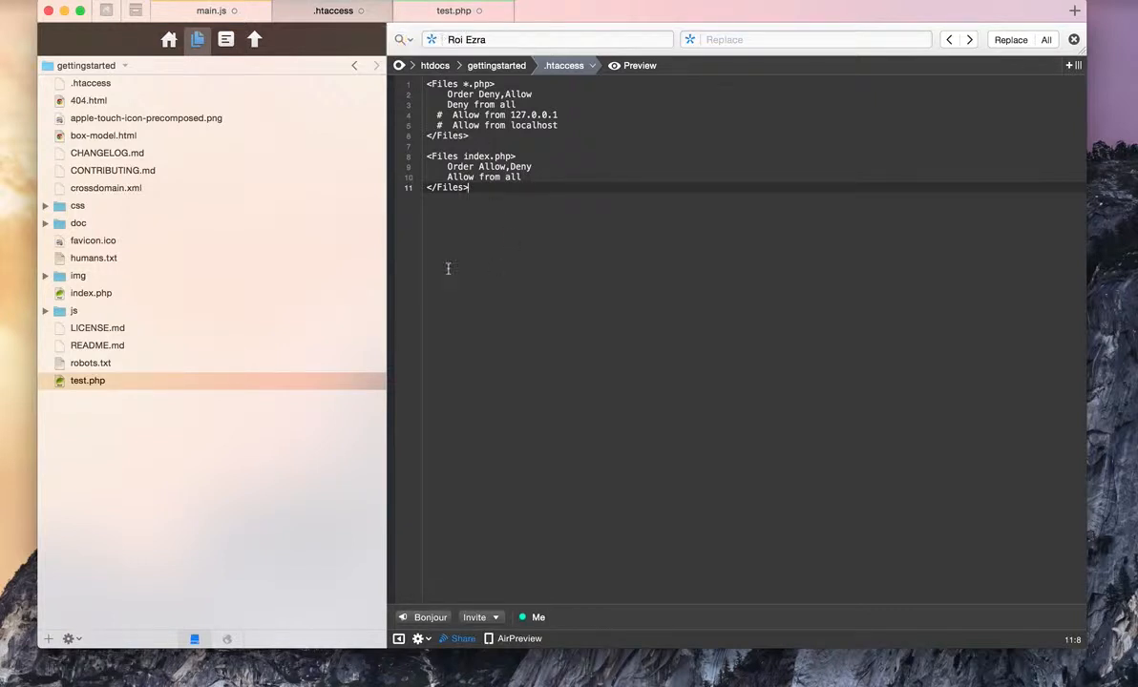
- Browse LICENSE.md, index.php and .htaccess among the site files in Coda
{"action": "left_click", "coordinate": [97, 328]}
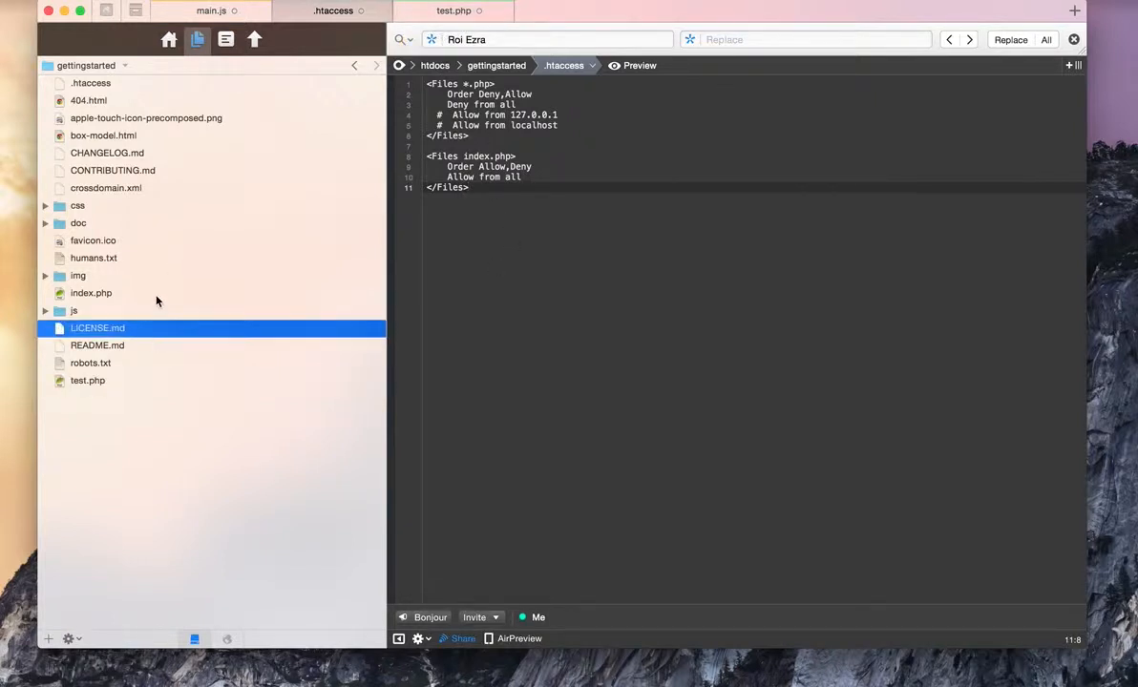
{"action": "left_click", "coordinate": [91, 293]}
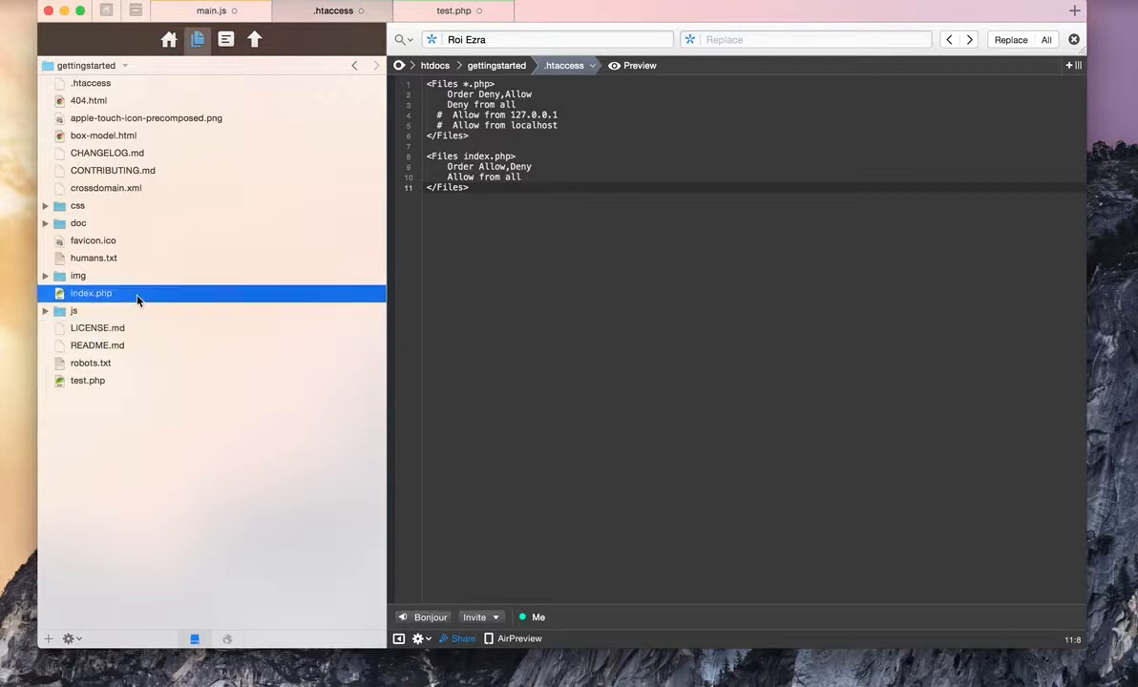
{"action": "left_click", "coordinate": [90, 83]}
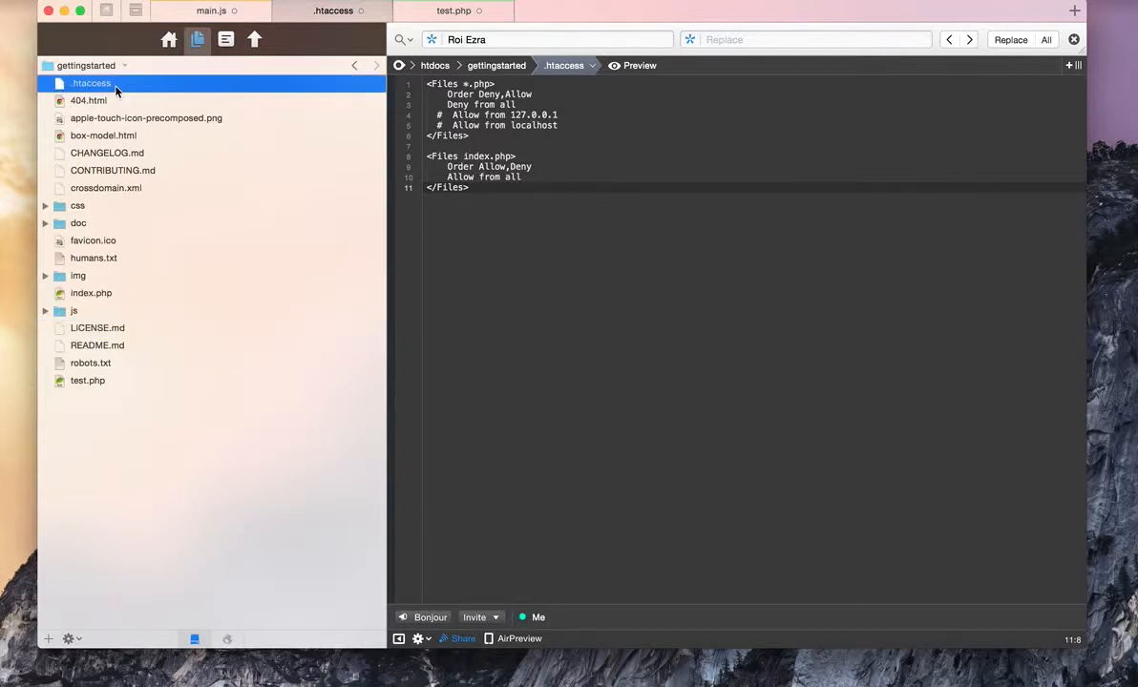
{"action": "mouse_move", "coordinate": [223, 186]}
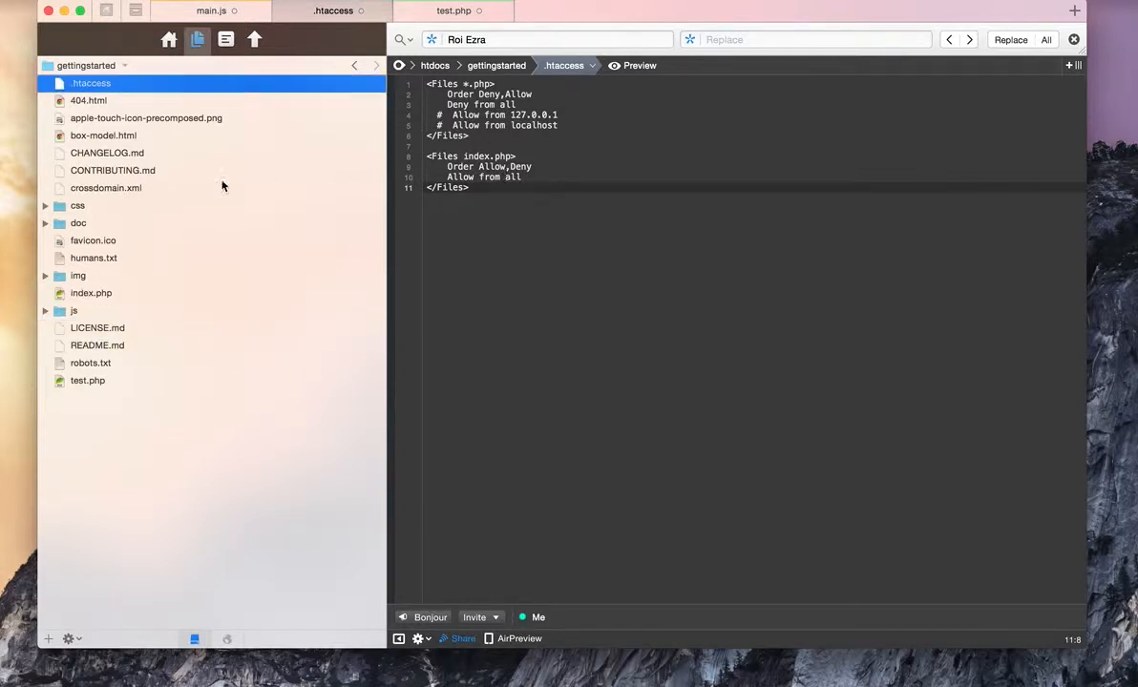
{"action": "left_click", "coordinate": [91, 293]}
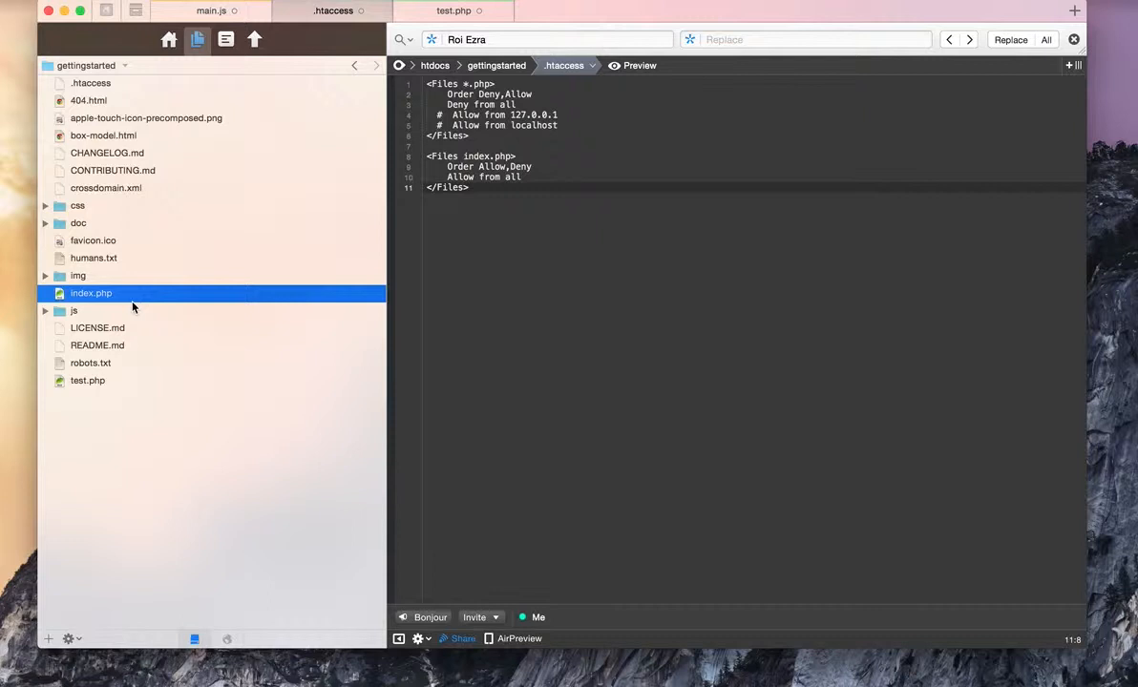
{"action": "mouse_move", "coordinate": [147, 390]}
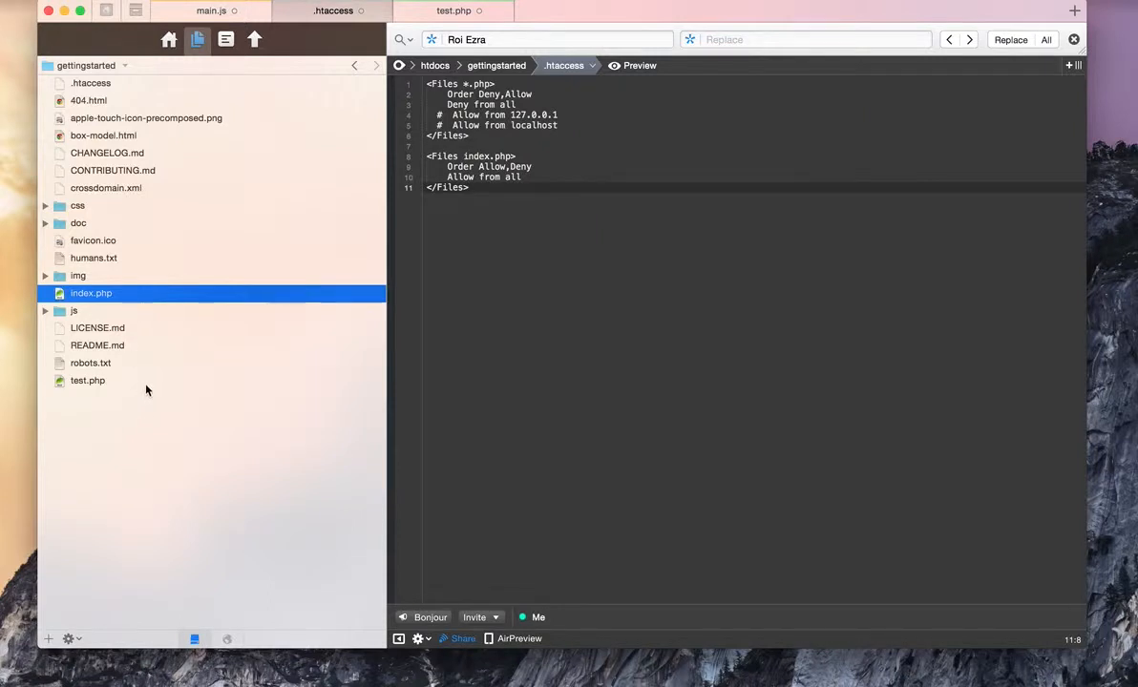
- Select test.php, then load localhost:8888/gettingstarted/index.php in Chrome
{"action": "left_click", "coordinate": [86, 380]}
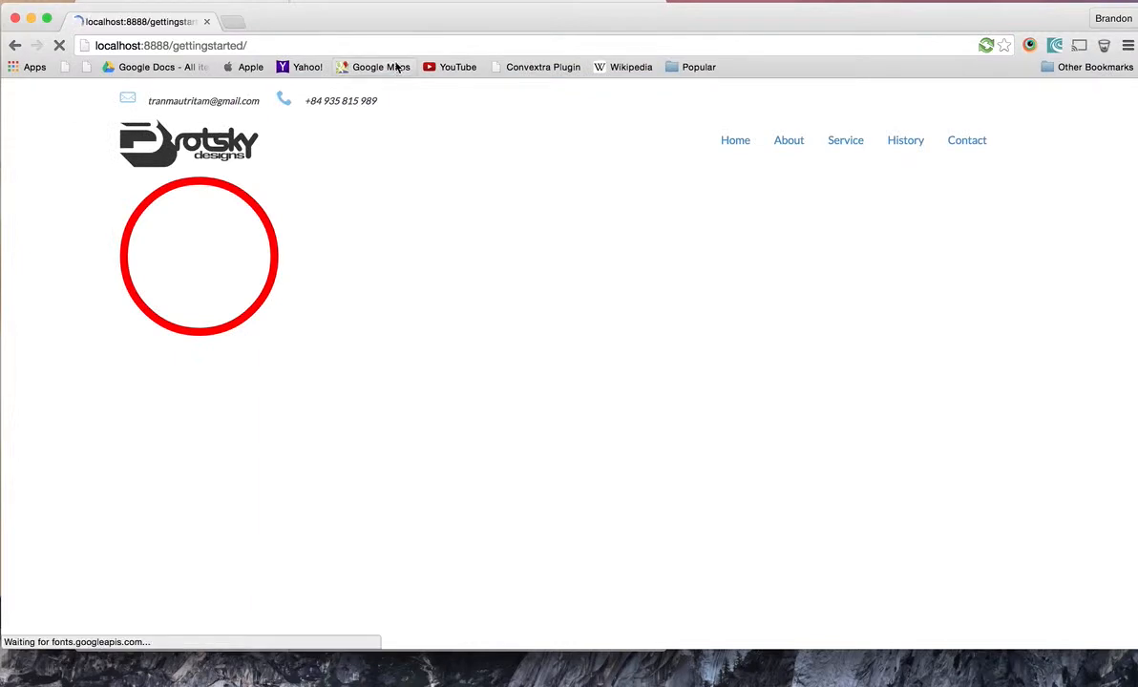
{"action": "type", "text": "/index.php"}
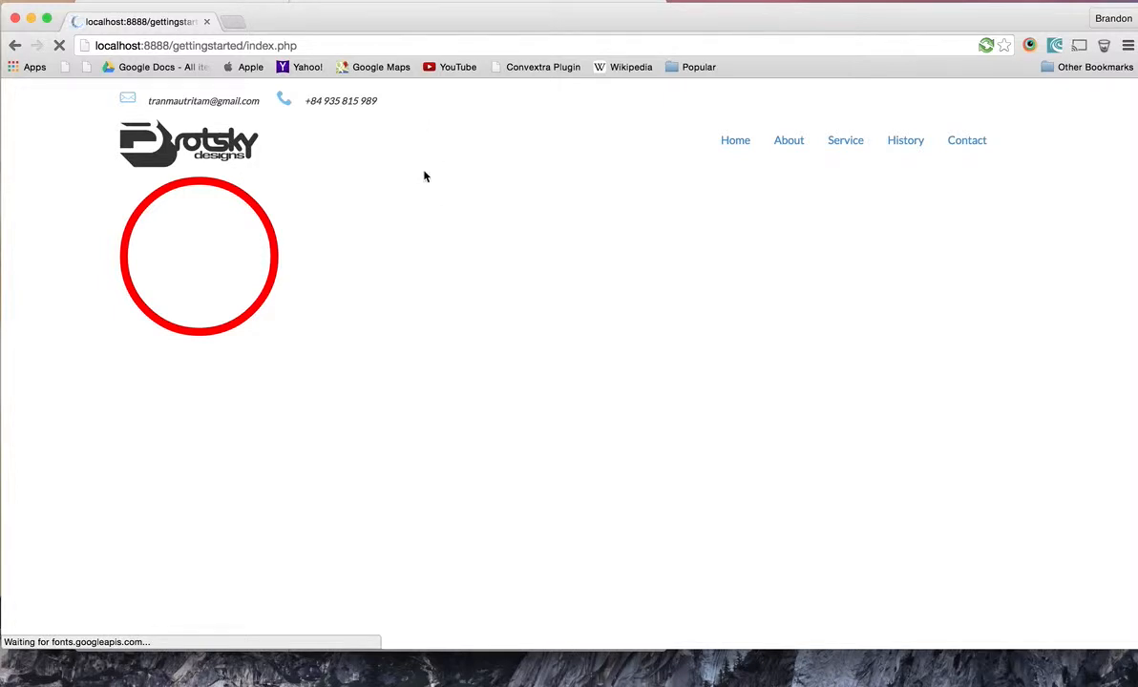
{"action": "double_click", "coordinate": [259, 45]}
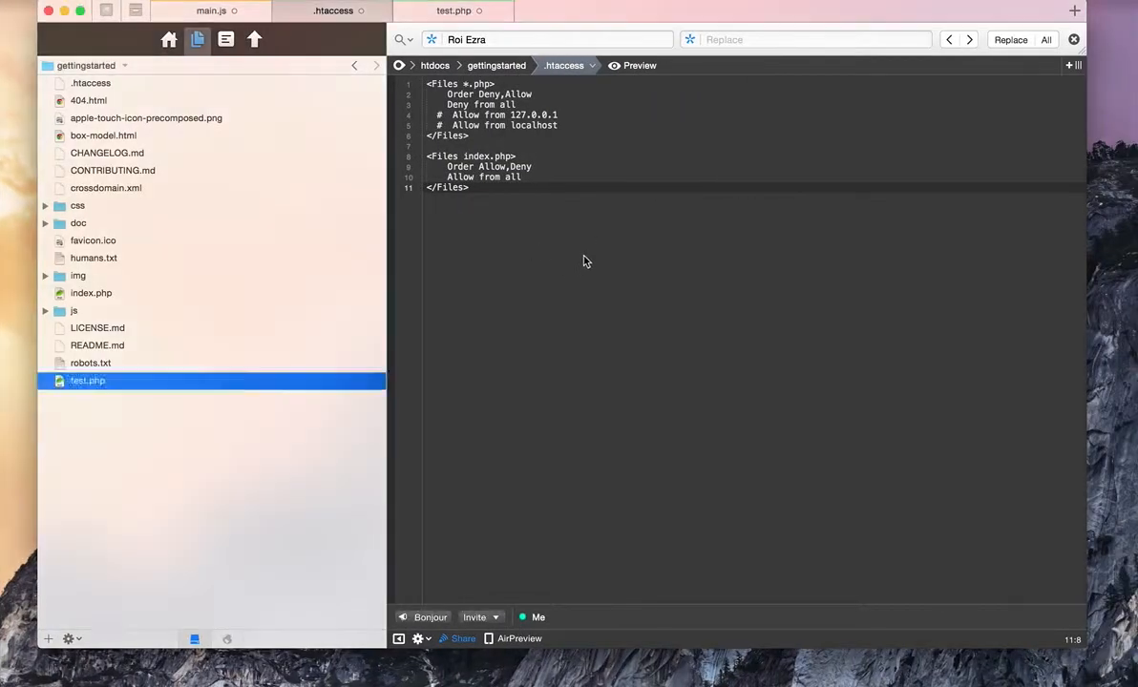
- Below the index.php block, write <Files test.php> with Order Allow,Deny, Allow from all, </Files>
{"action": "key", "text": "enter"}
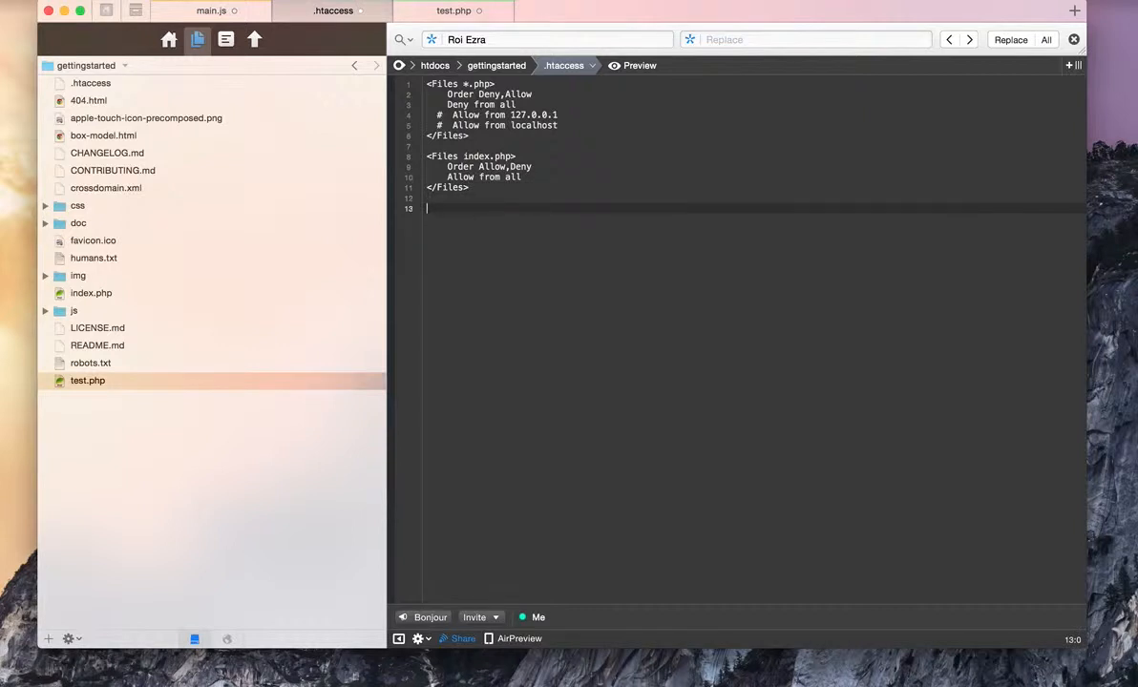
{"action": "type", "text": "<F"}
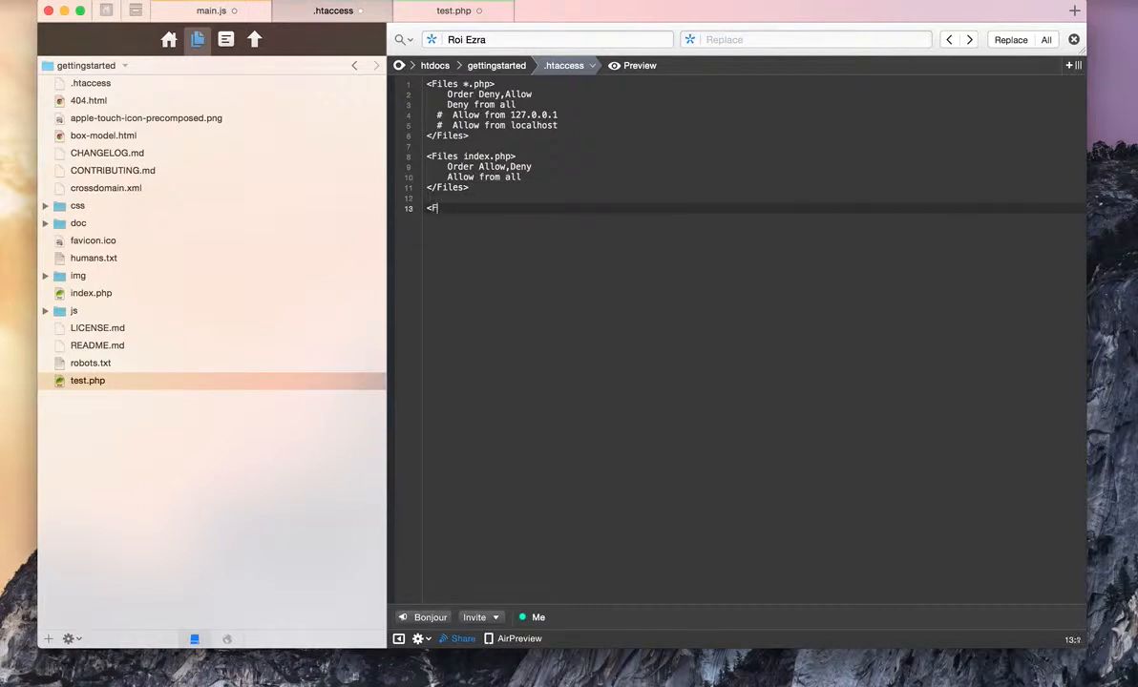
{"action": "type", "text": "iles"}
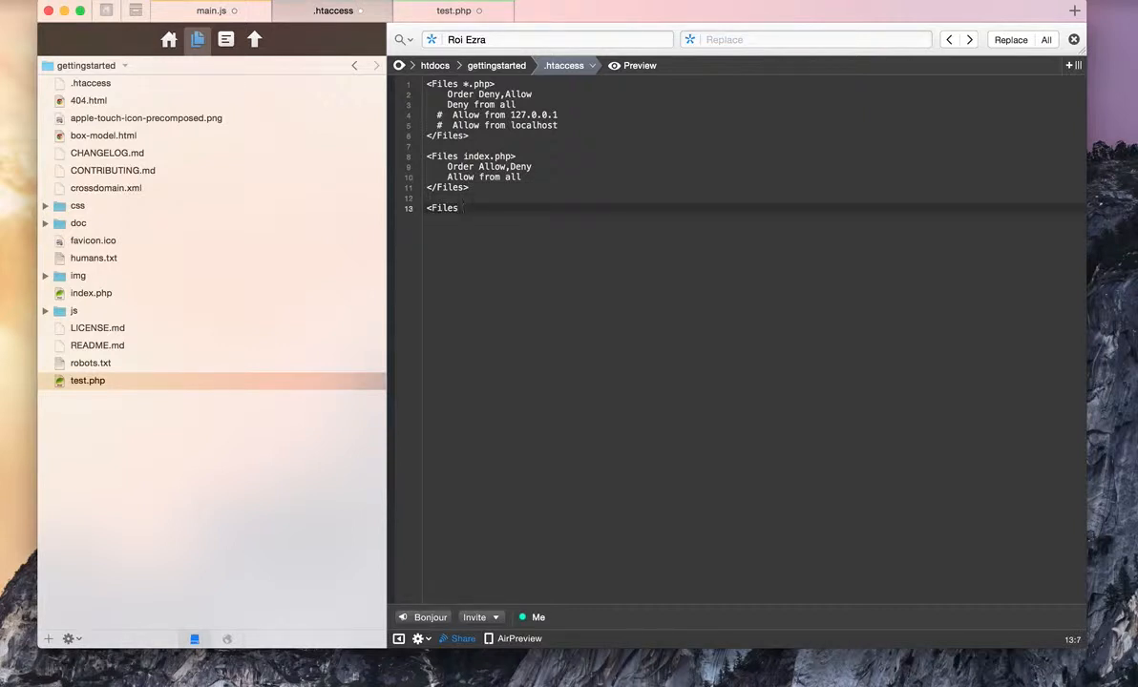
{"action": "type", "text": "test."}
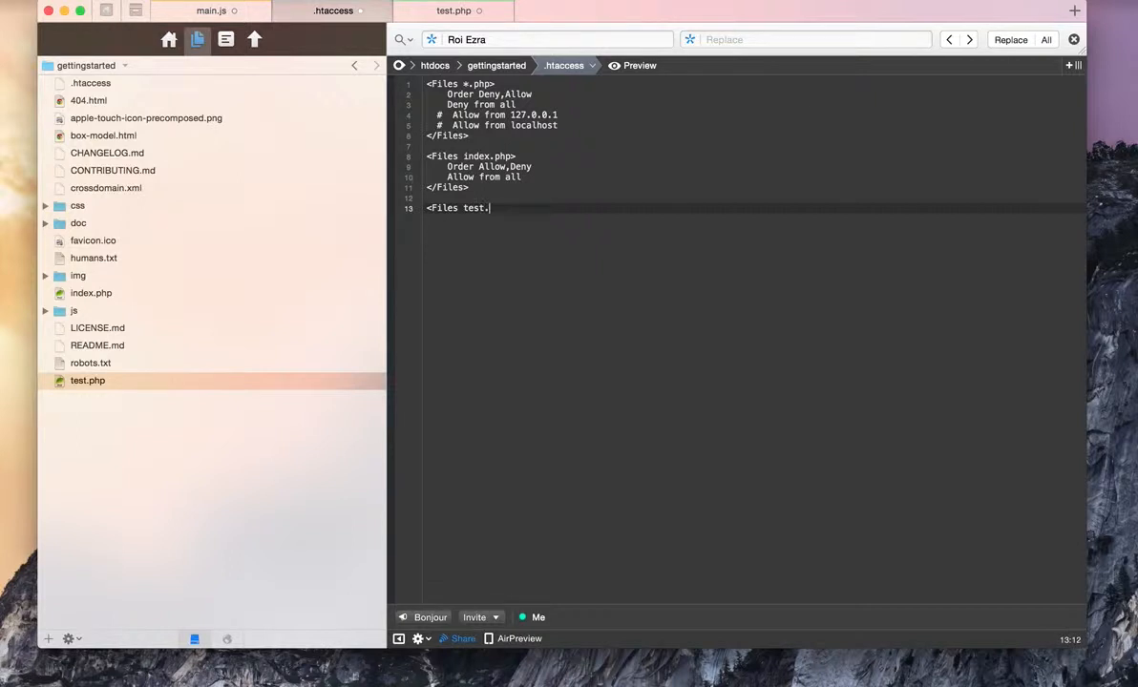
{"action": "type", "text": "php>"}
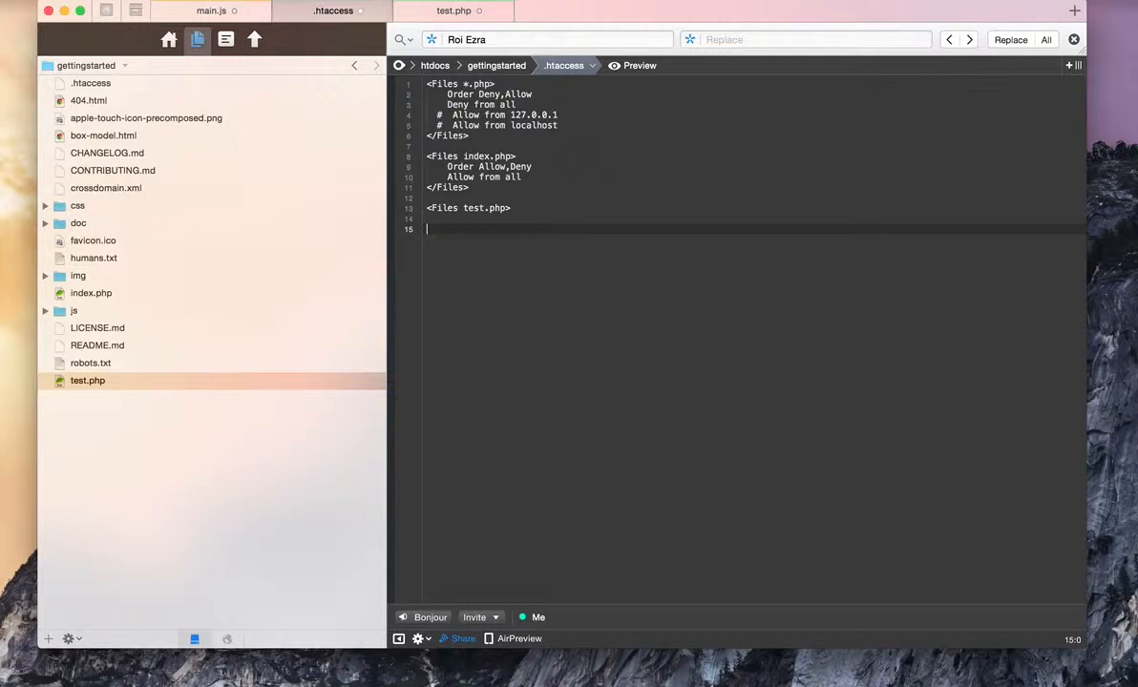
{"action": "type", "text": "</FIl"}
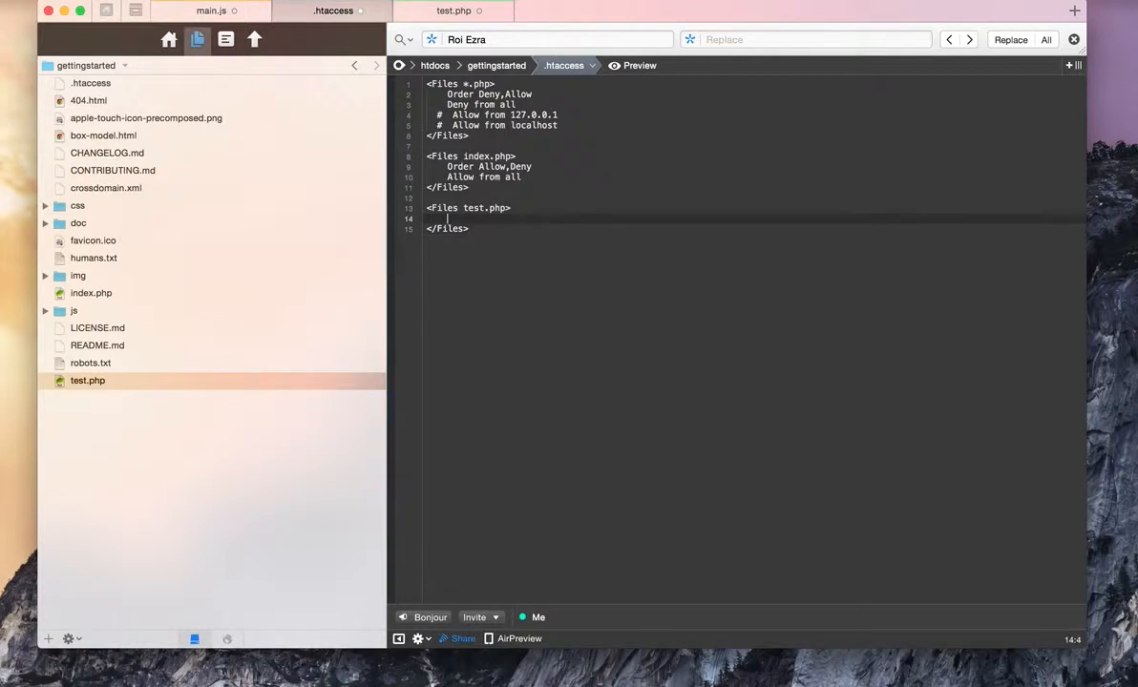
{"action": "type", "text": "Order Allow,Deny"}
{"action": "type", "text": "Allow from all"}
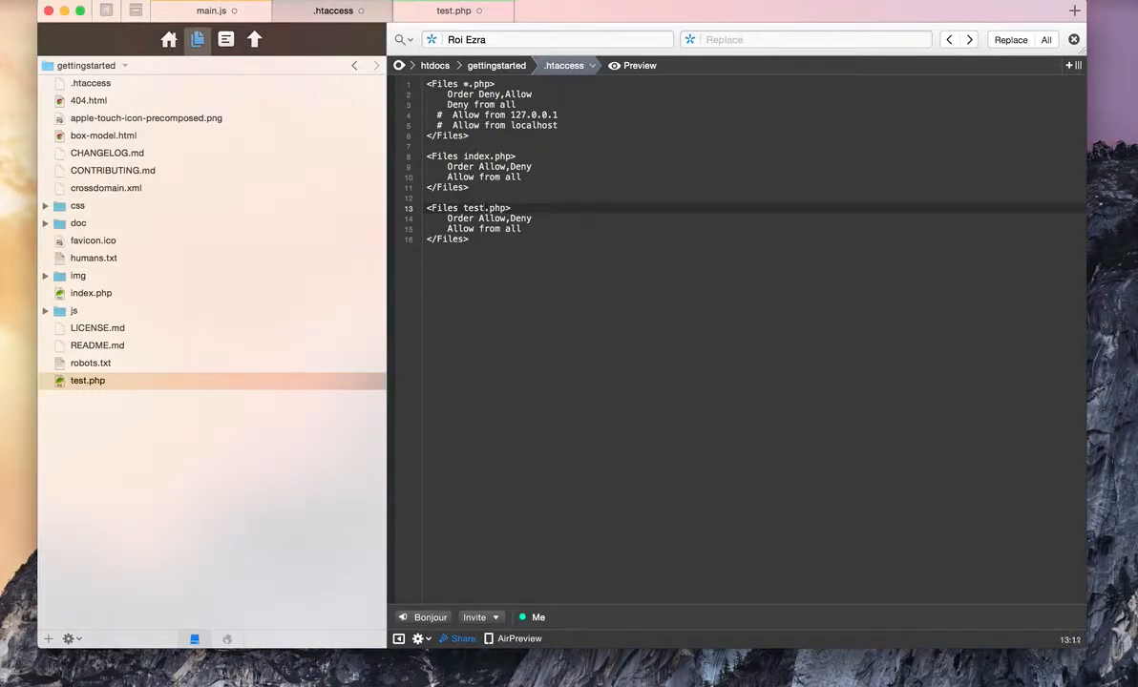
{"action": "type", "text": "00"}
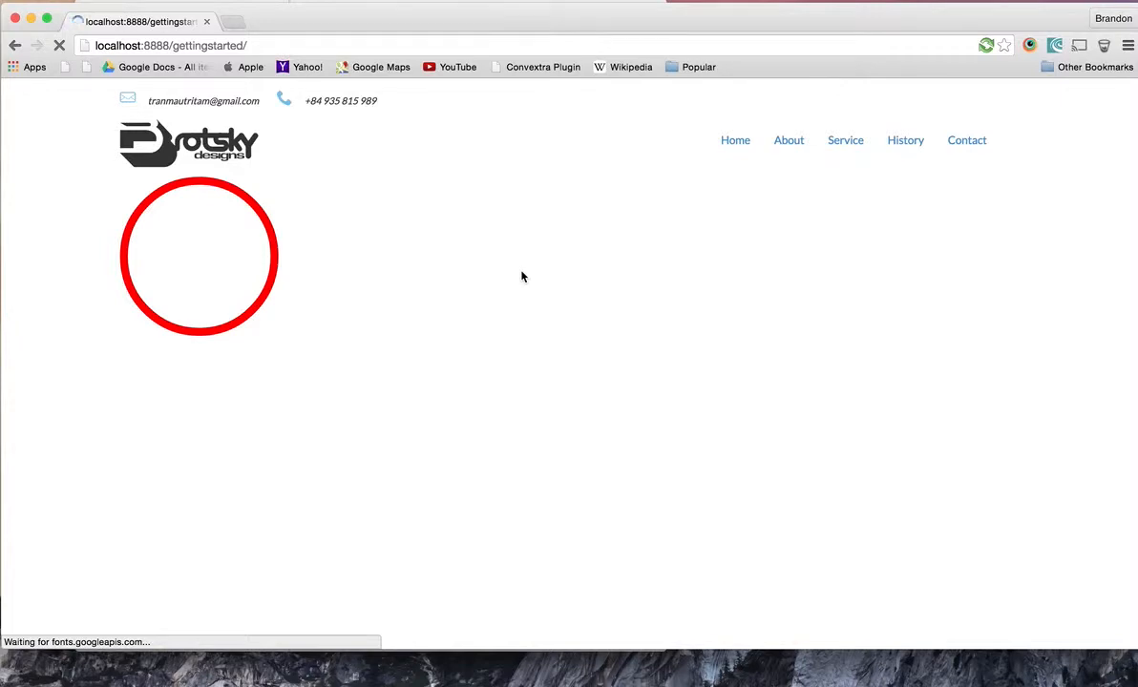
{"action": "mouse_move", "coordinate": [413, 162]}
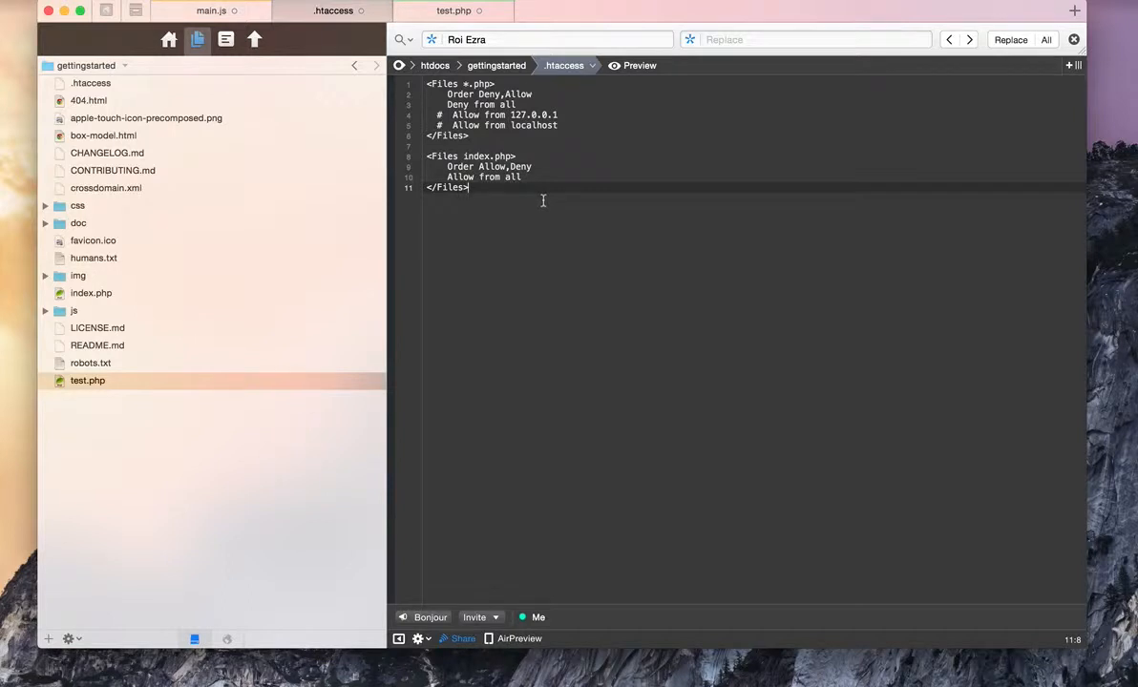
{"action": "mouse_move", "coordinate": [513, 250]}
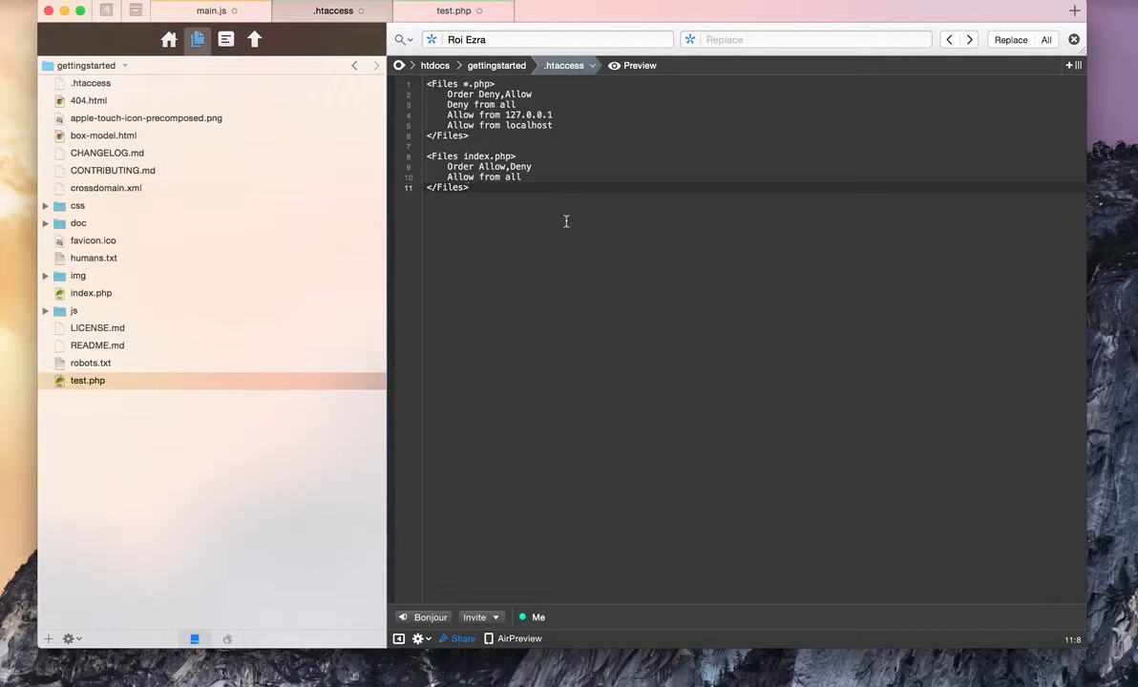
{"action": "left_click", "coordinate": [469, 187]}
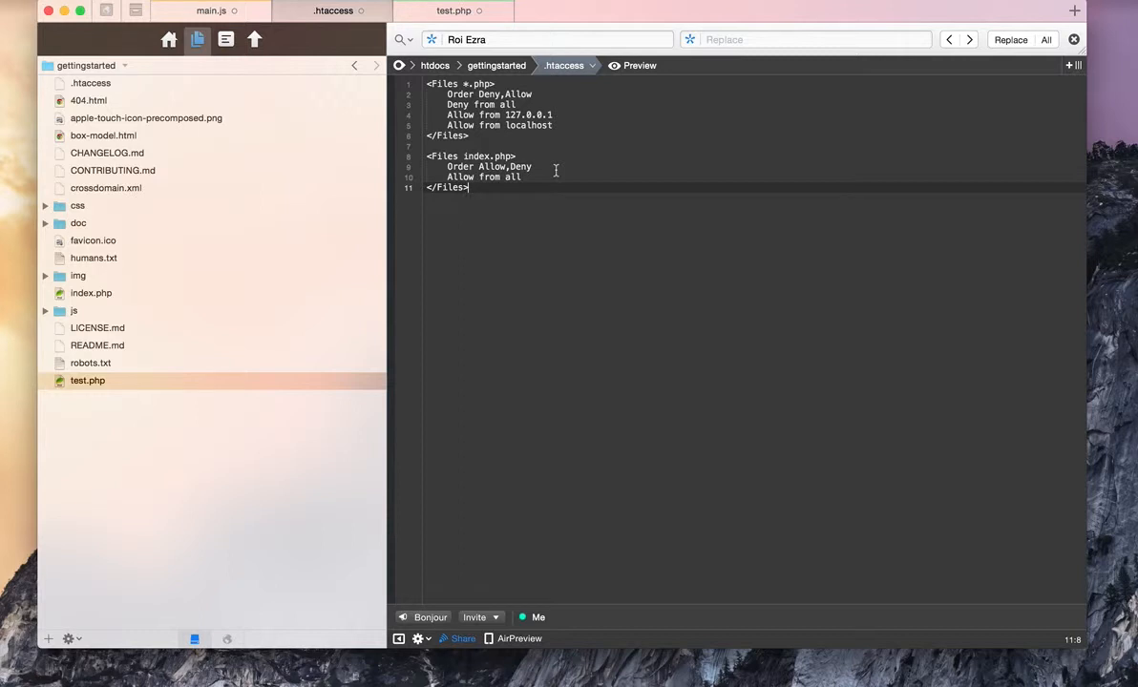
{"action": "mouse_move", "coordinate": [547, 310]}
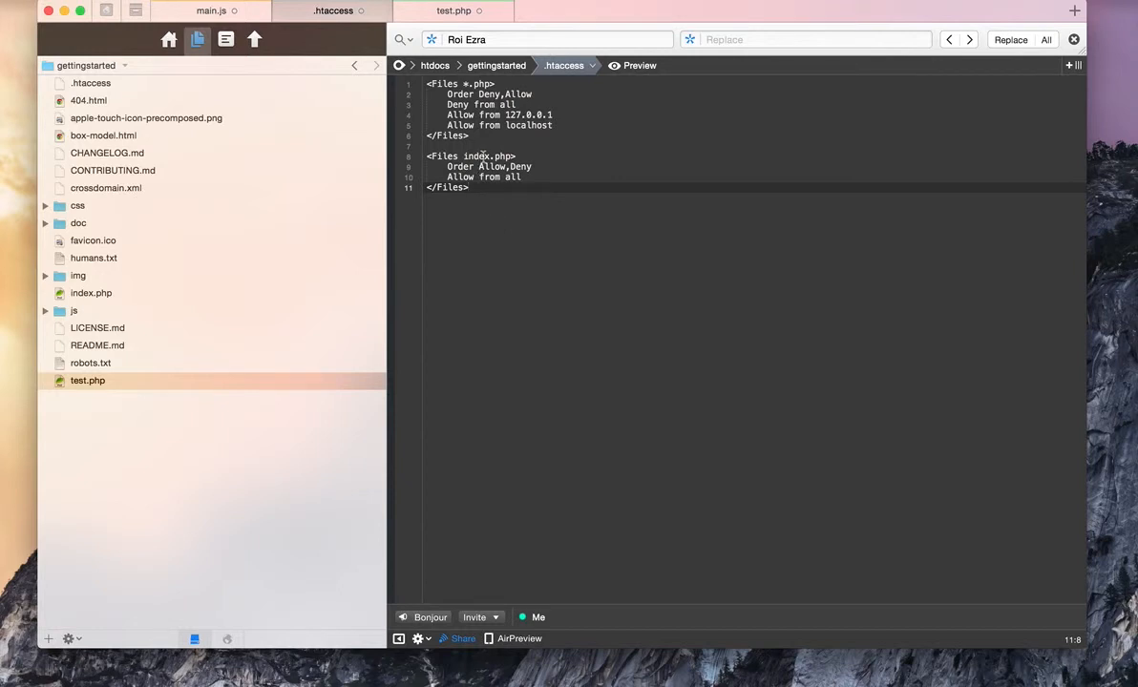
{"action": "double_click", "coordinate": [476, 155]}
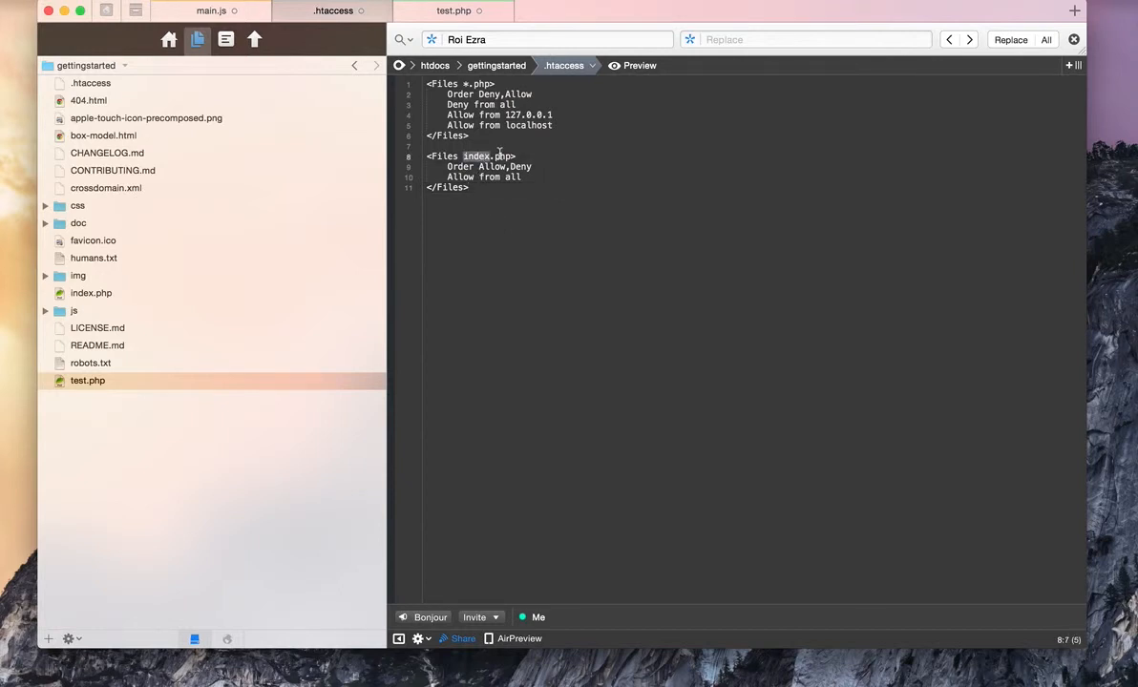
{"action": "left_click", "coordinate": [468, 187]}
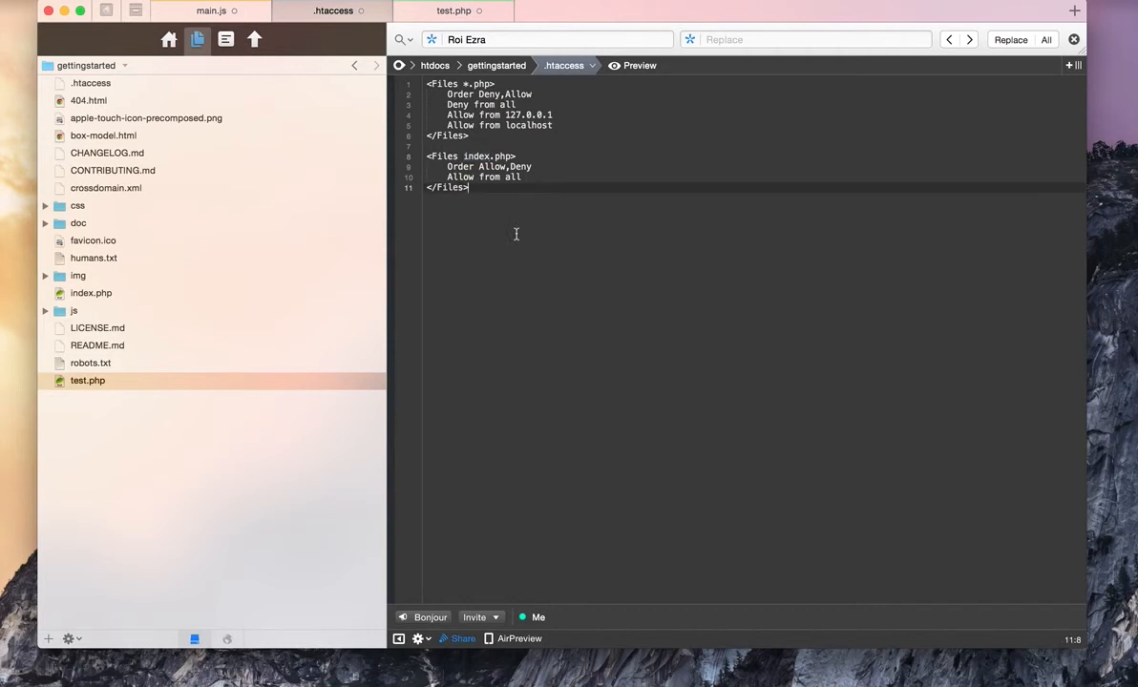